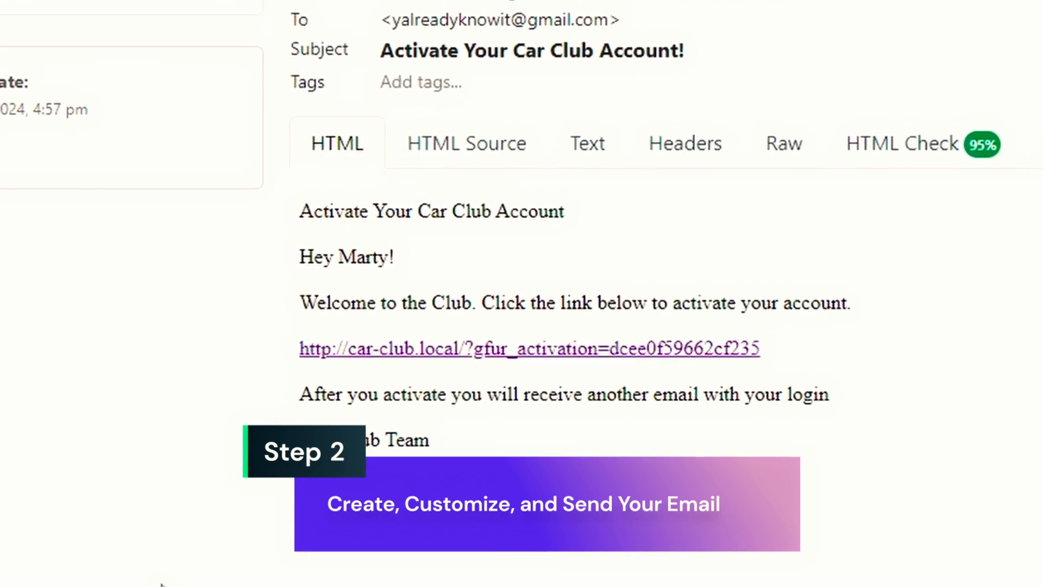
- Navigate to the Gravity Forms Perks page listing GP Better User Activation
double_click(349, 257)
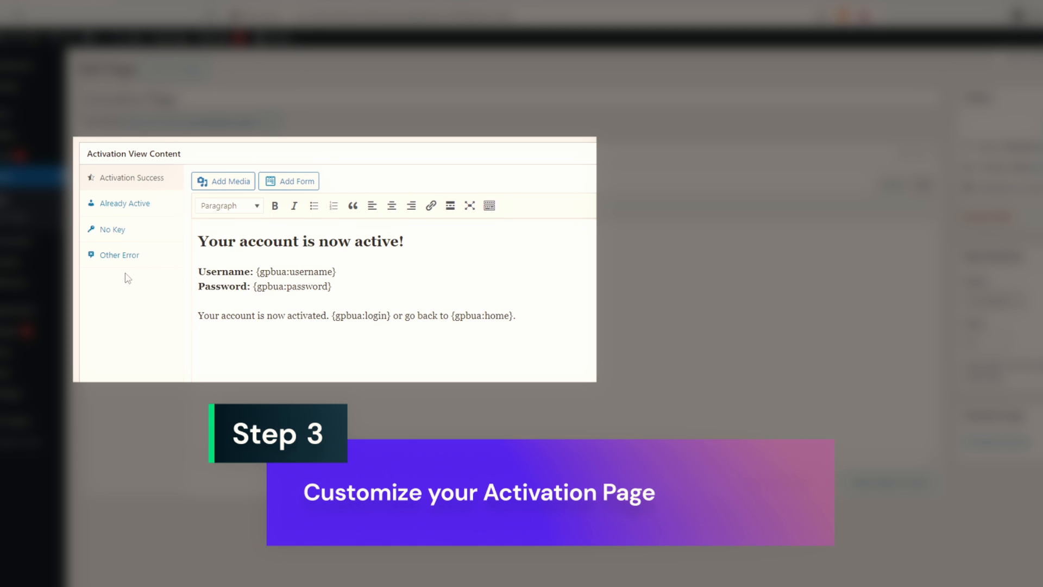
mouse_move(123, 253)
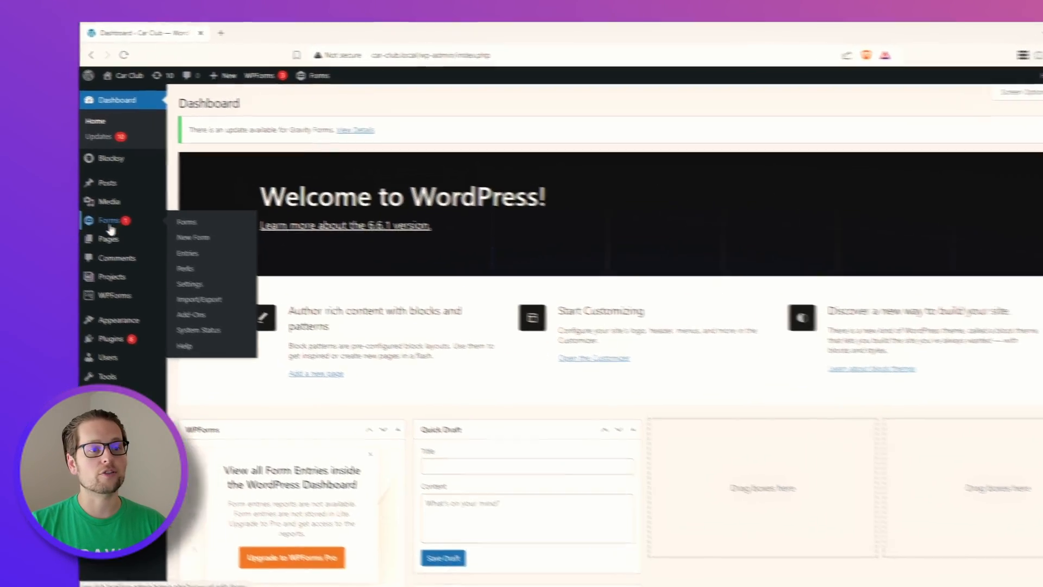
click(185, 268)
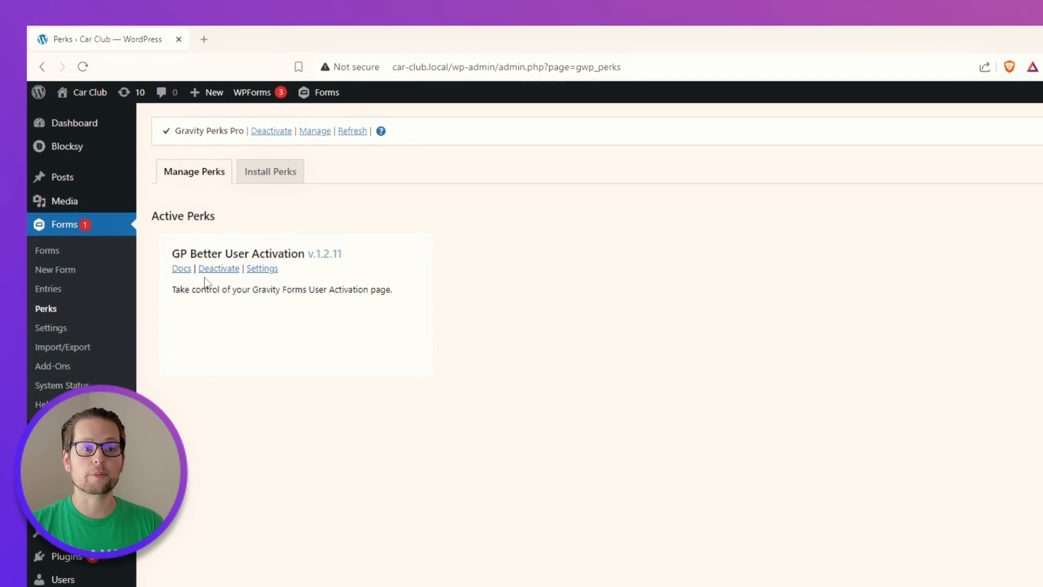
mouse_move(229, 292)
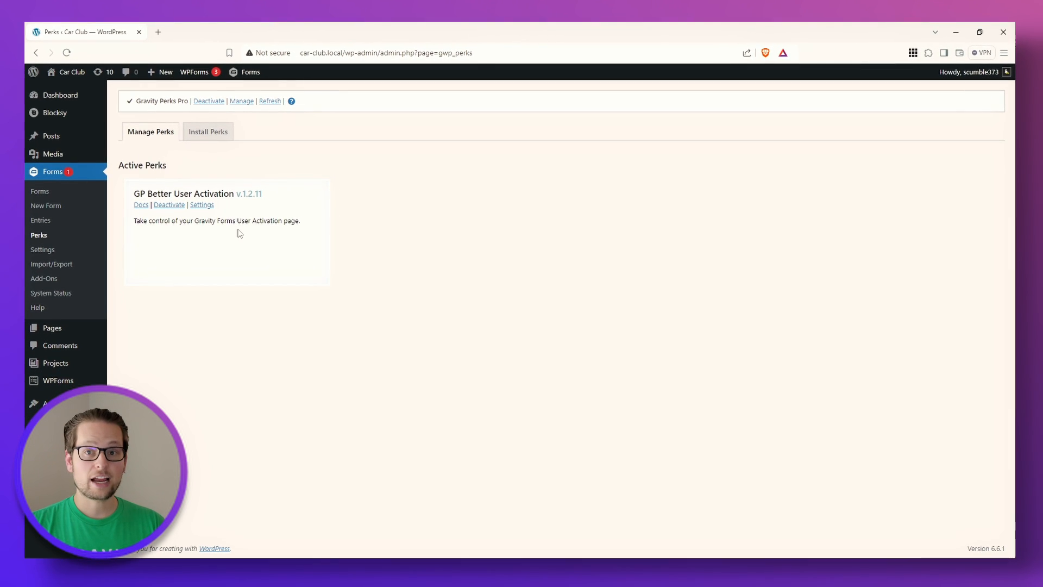
click(202, 204)
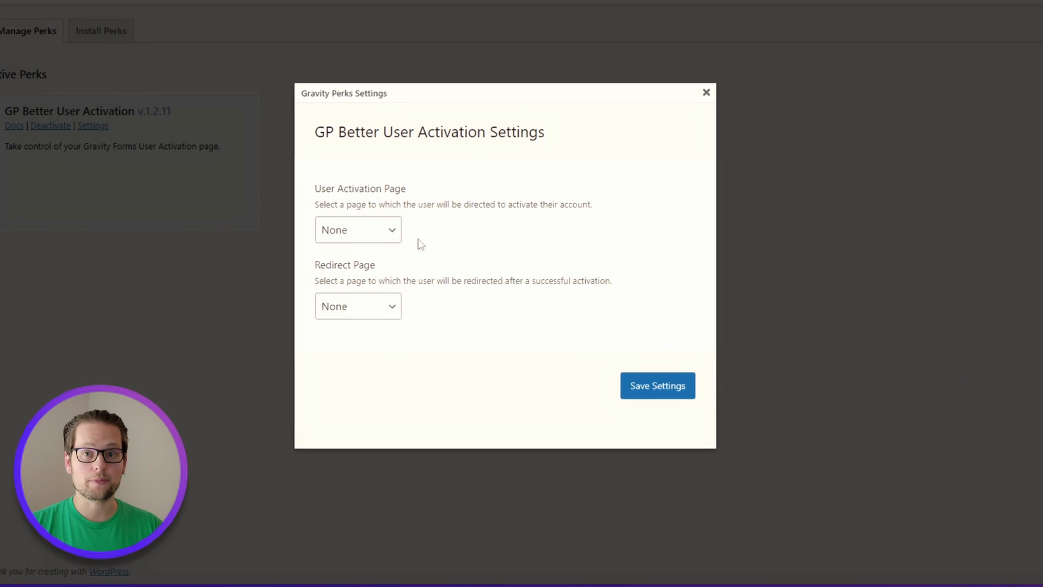
click(358, 229)
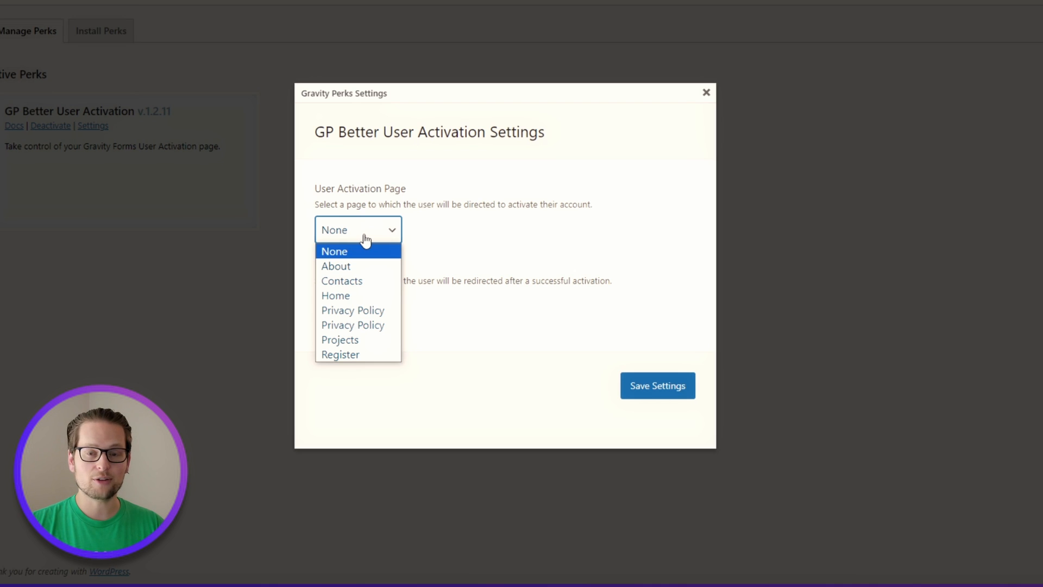
click(704, 91)
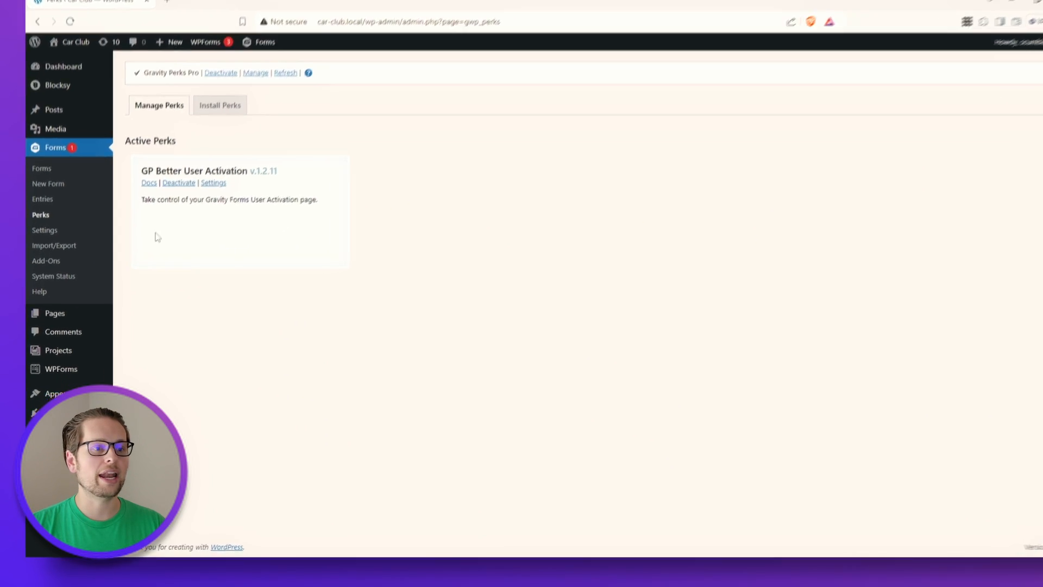
- Start a new page from the Pages list and begin titling it 'ACTIV'
click(54, 313)
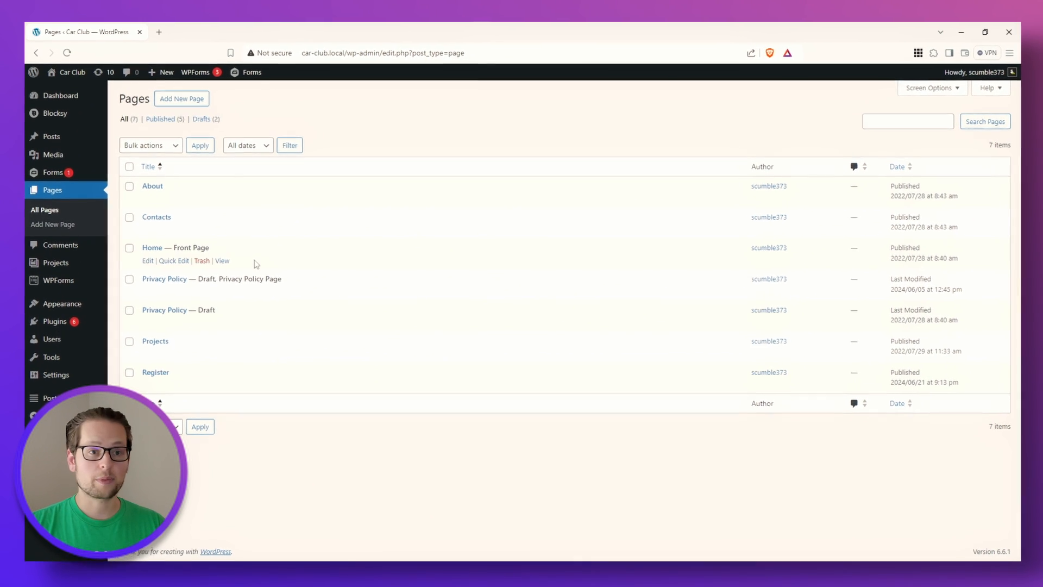
click(181, 99)
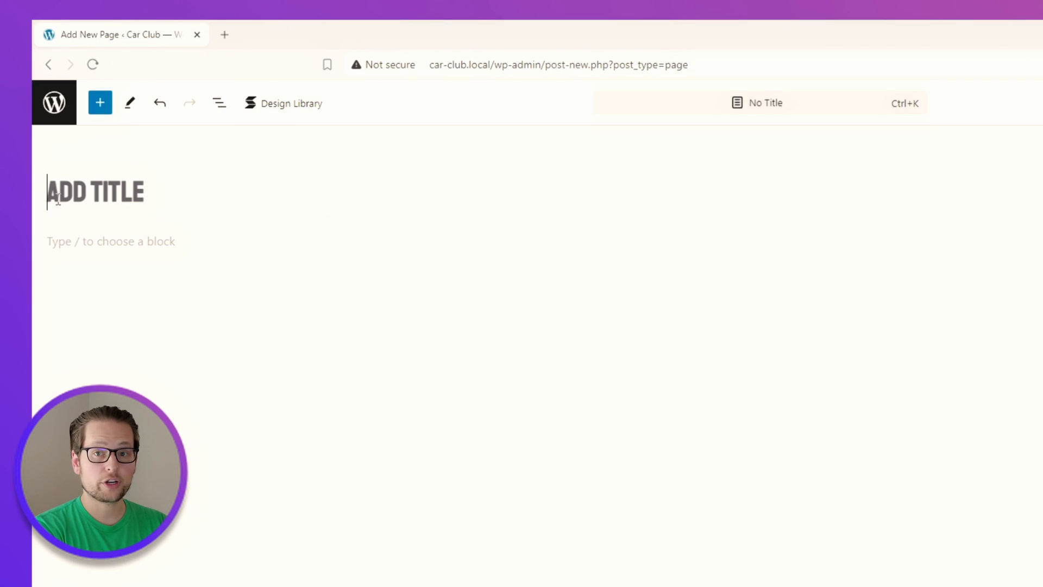
text(ACTIV)
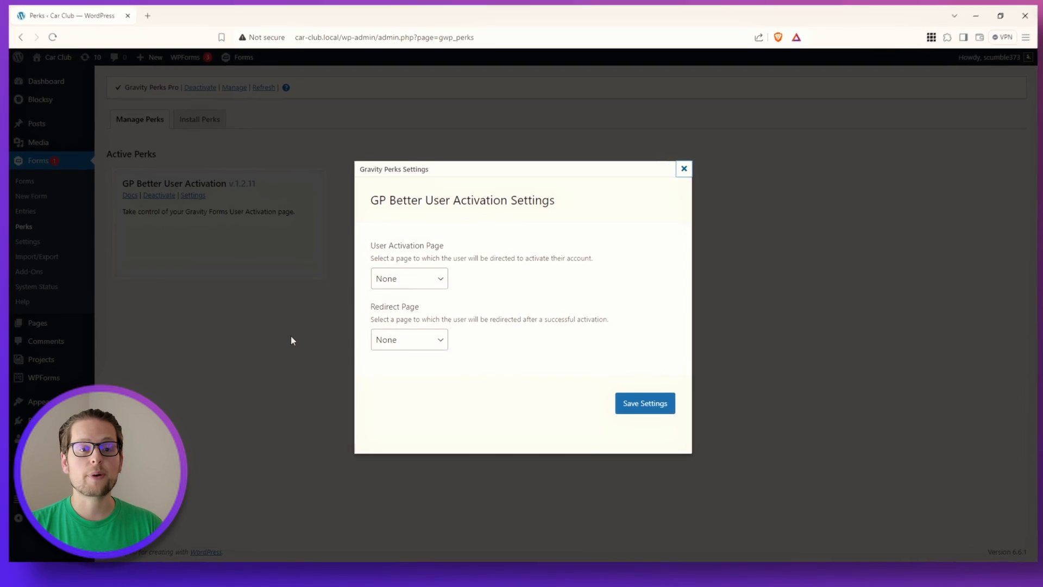
- Set Activation Page as the User Activation Page, save the perk settings and close them
click(408, 278)
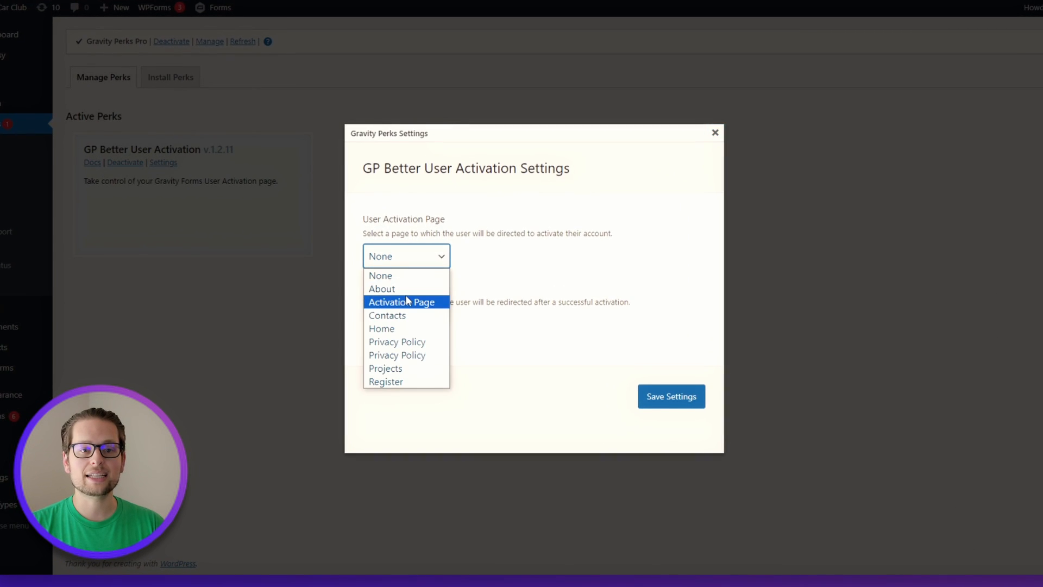
mouse_move(403, 310)
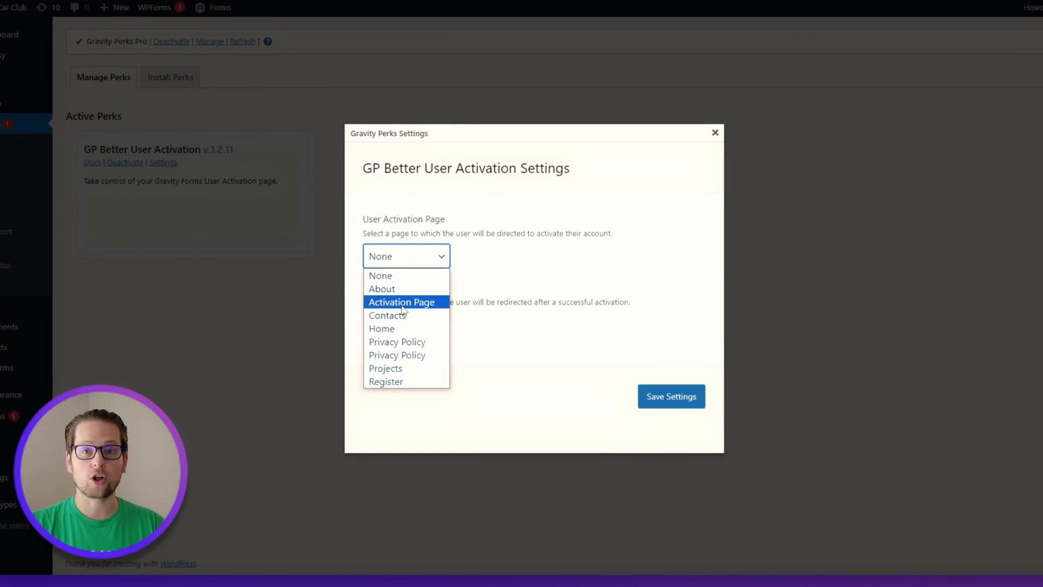
click(401, 302)
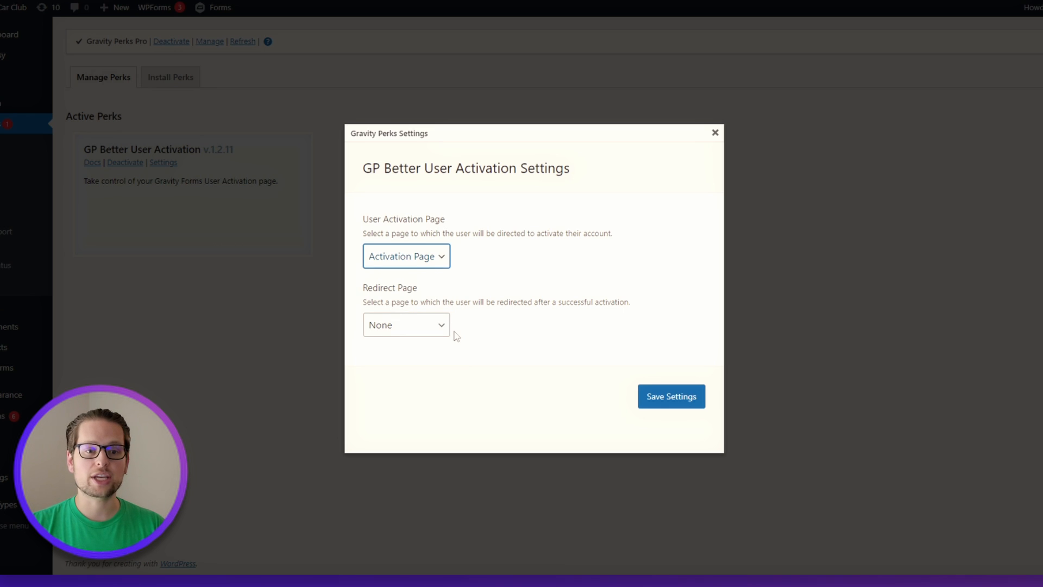
mouse_move(481, 328)
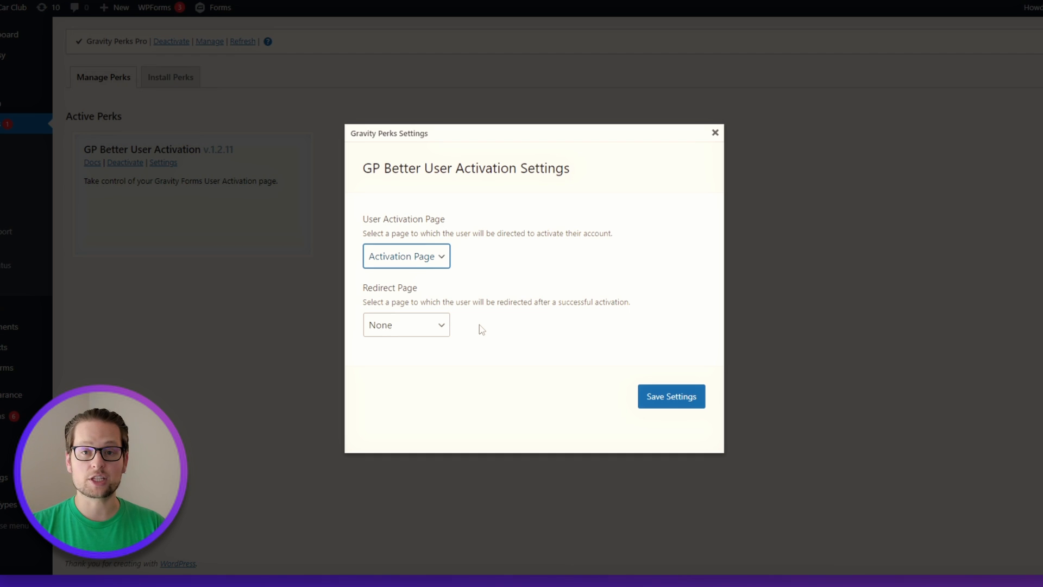
mouse_move(430, 259)
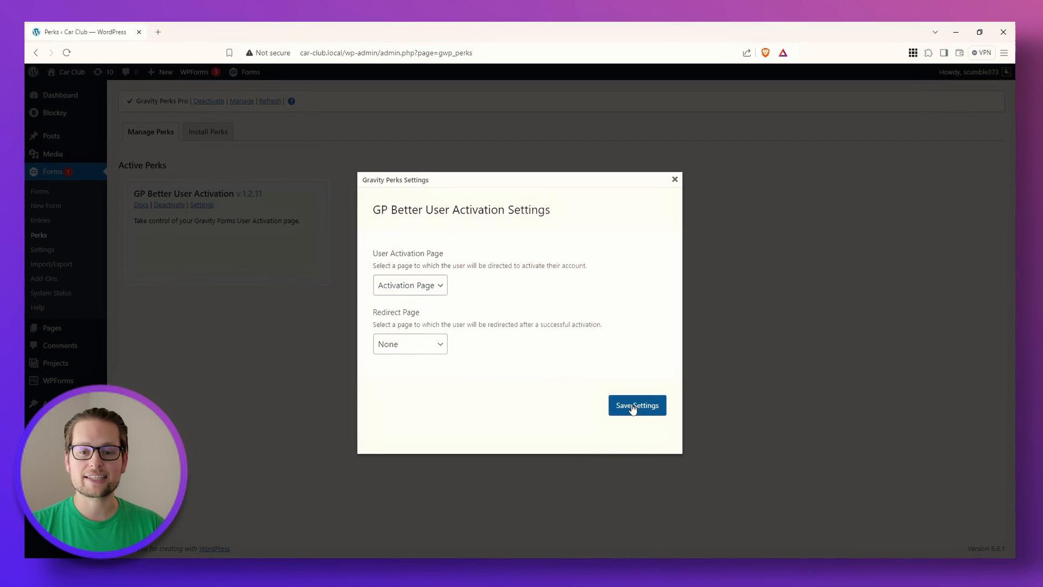
click(637, 405)
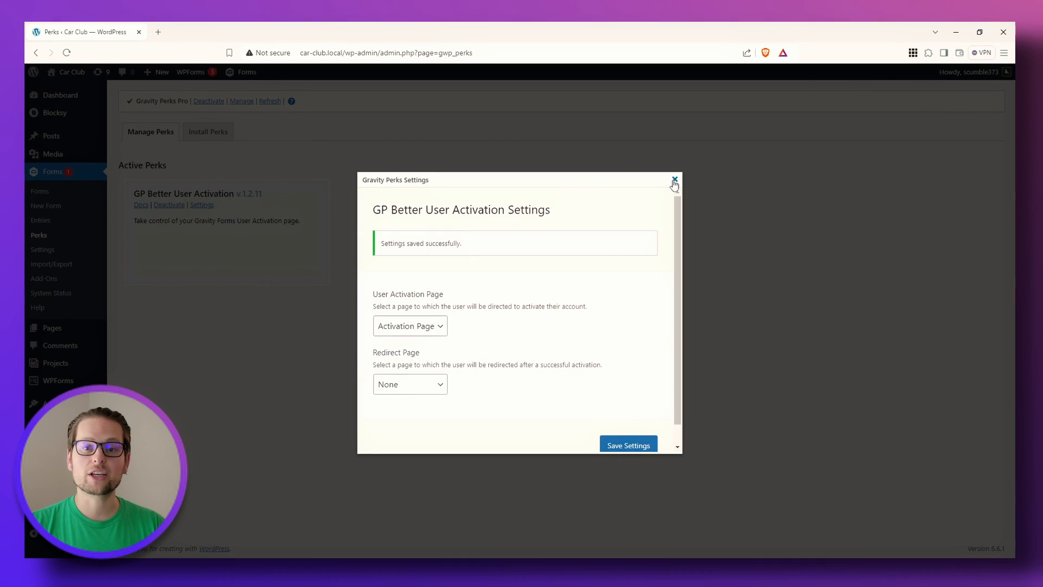
click(674, 181)
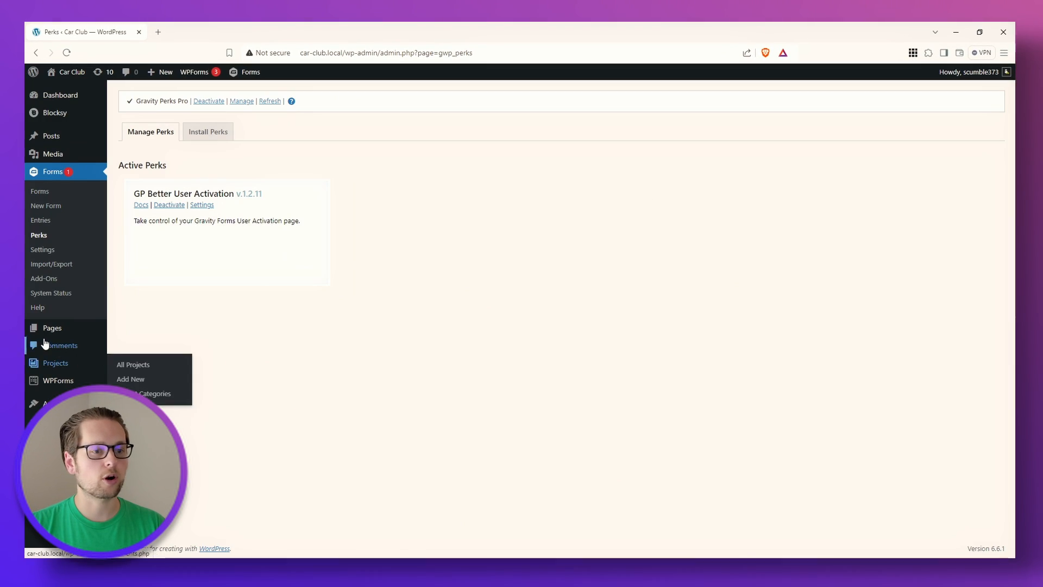
- Open Activation Page in the editor from the Pages list
click(51, 327)
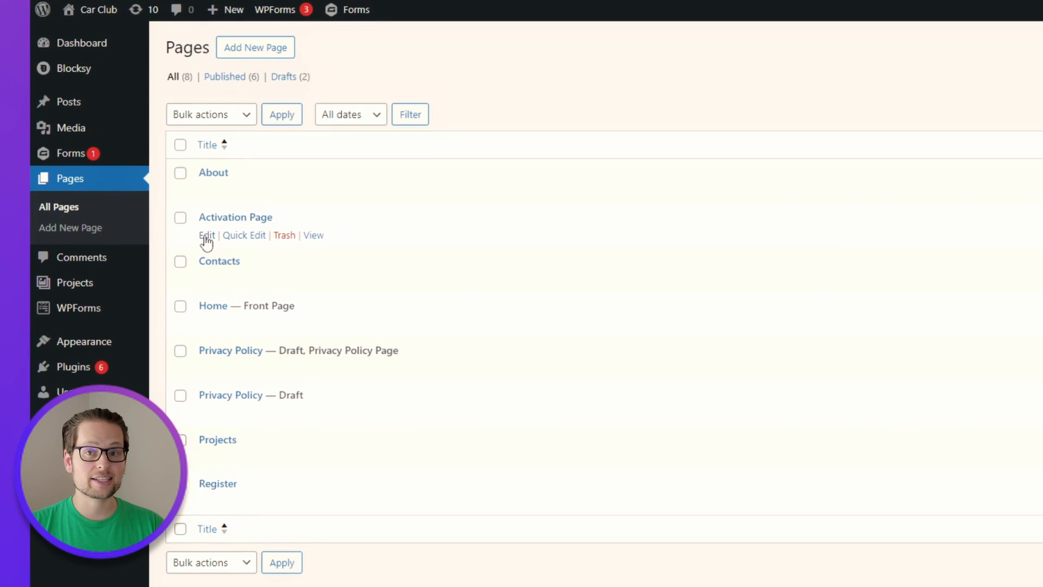
click(206, 235)
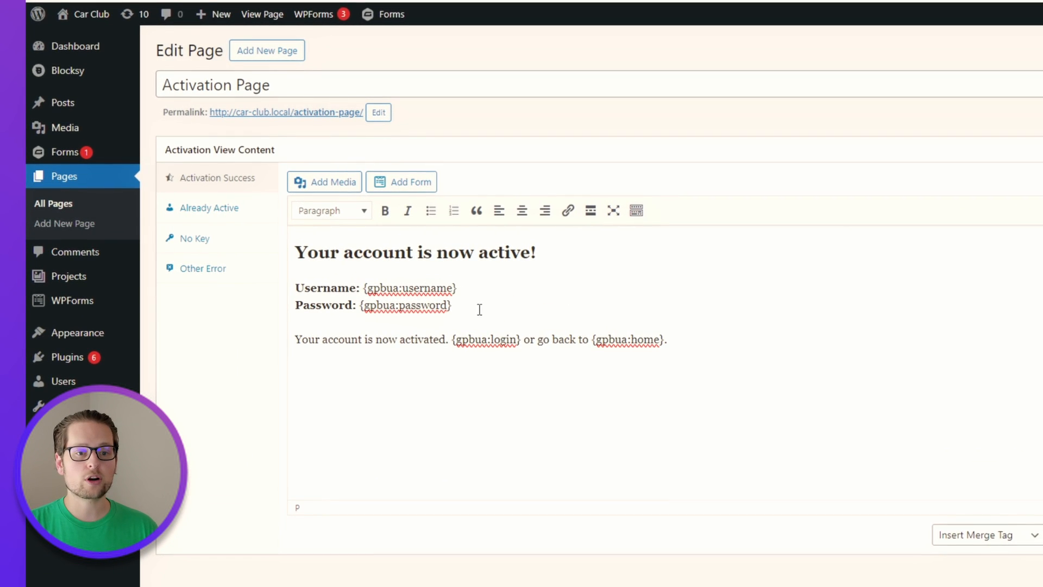
mouse_move(638, 339)
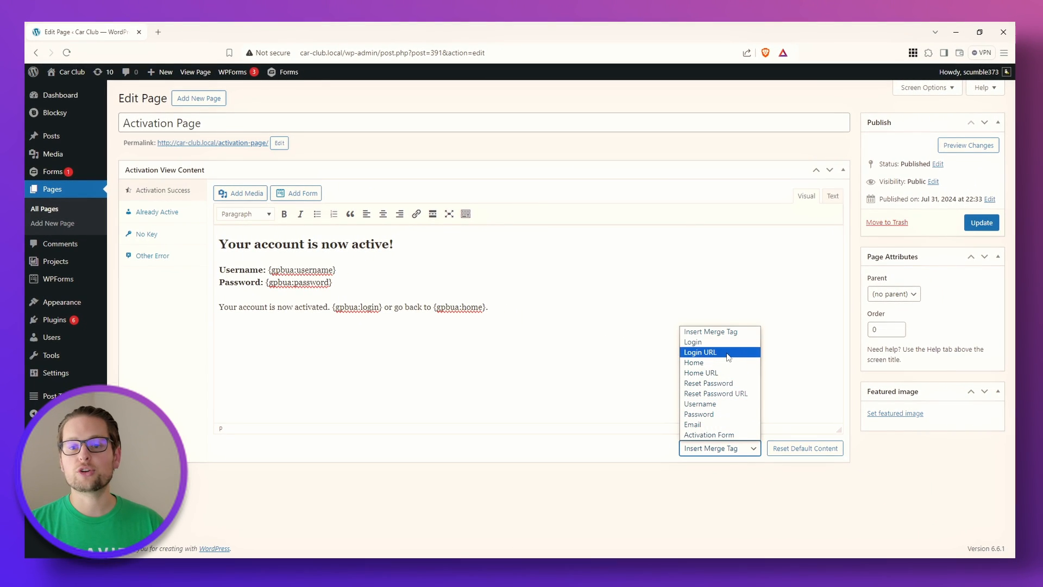
click(701, 372)
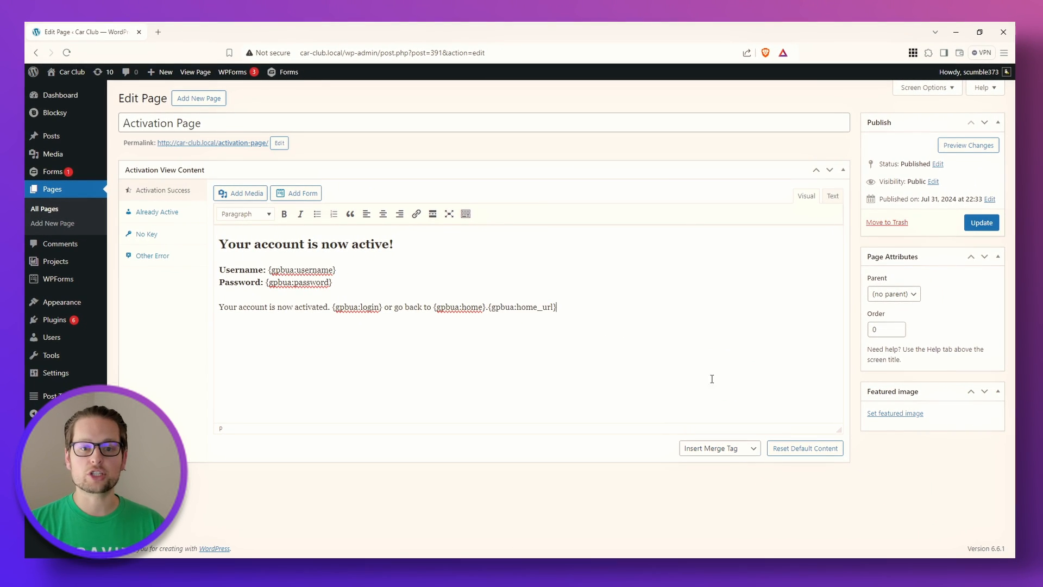
key(Backspace)
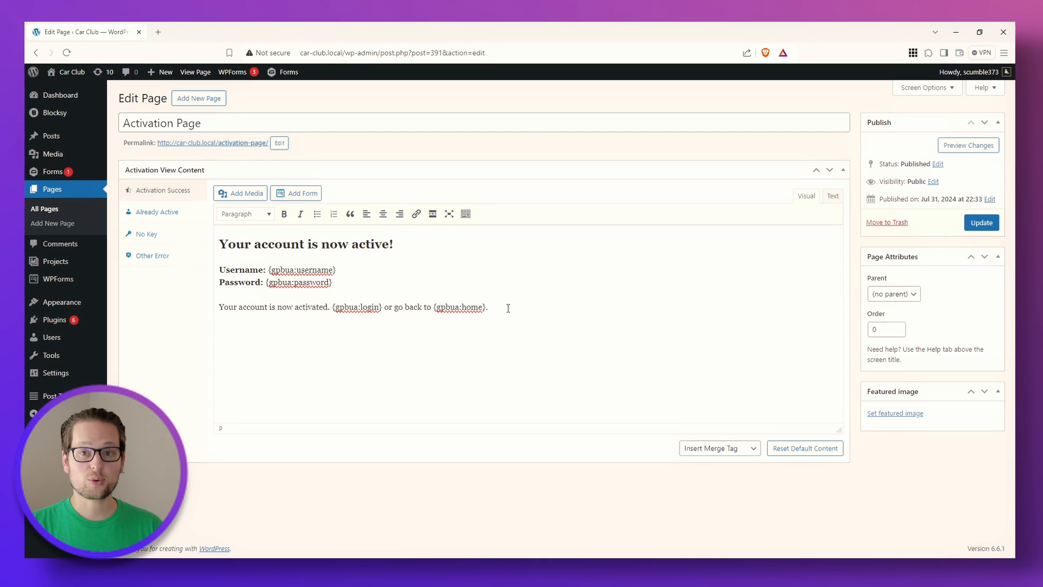
click(147, 233)
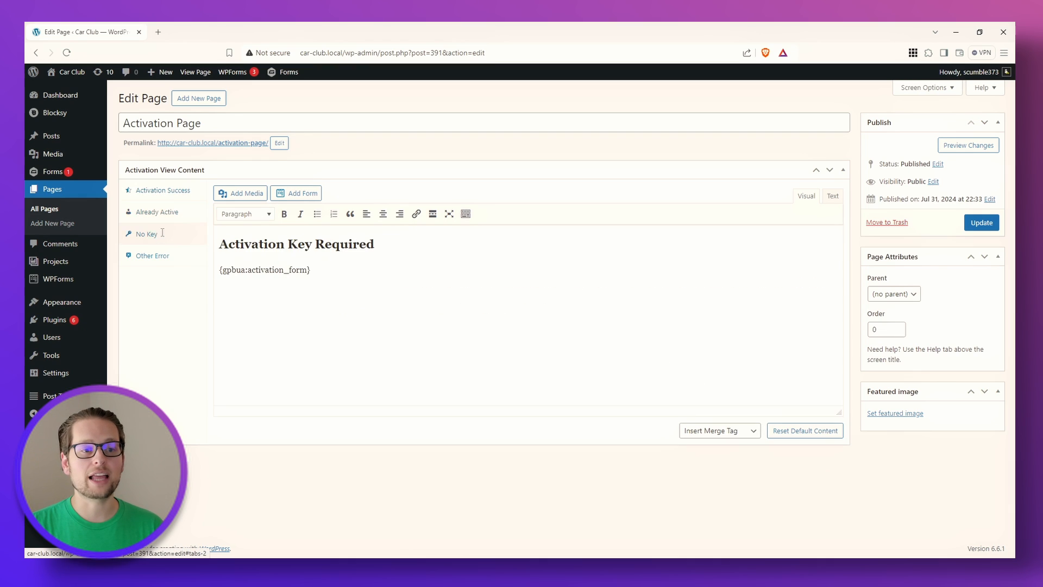
click(161, 189)
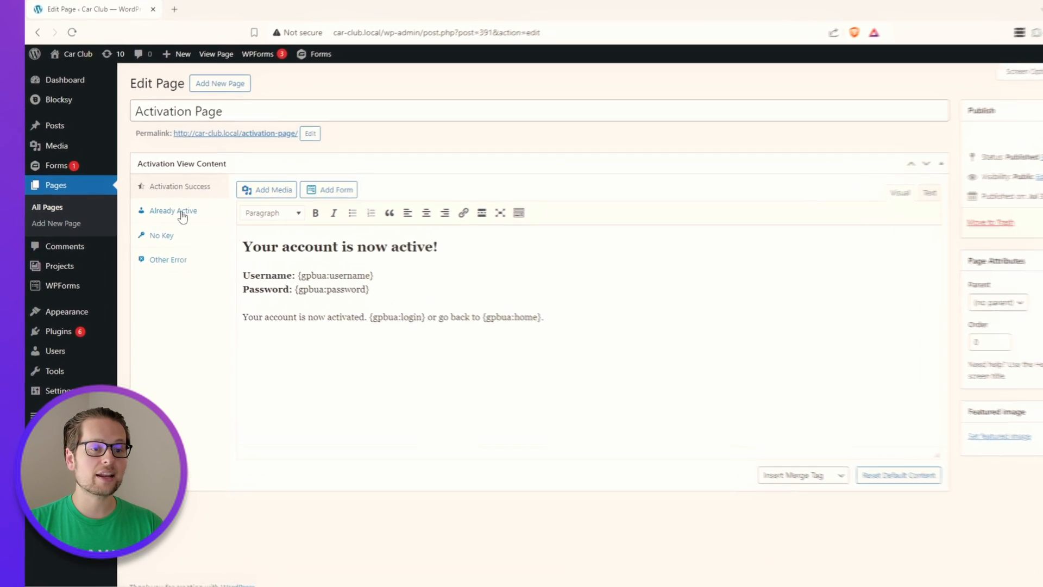
- Review the Already Active message, then show the No Key activation content
click(172, 210)
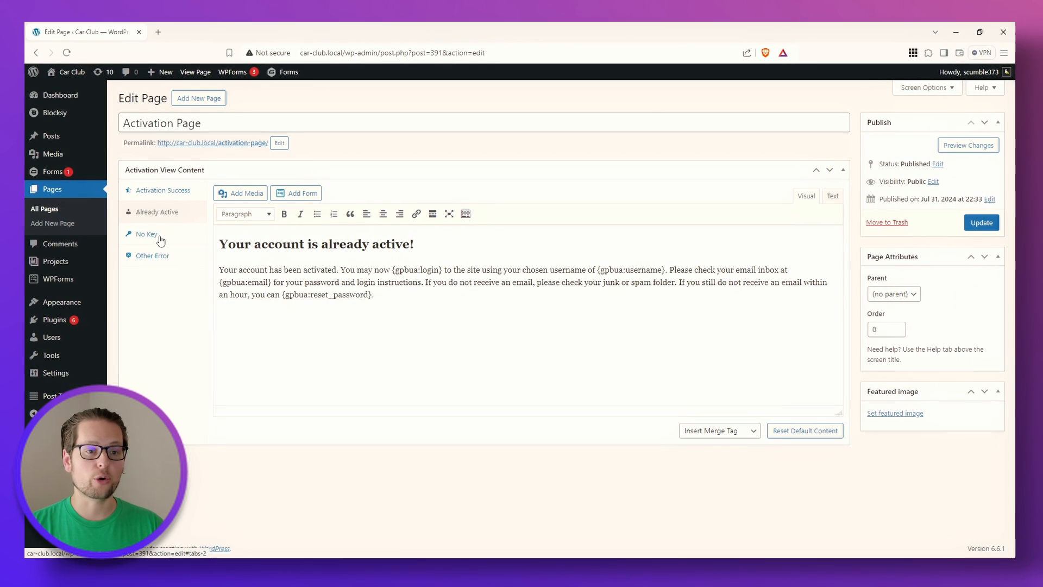
click(145, 234)
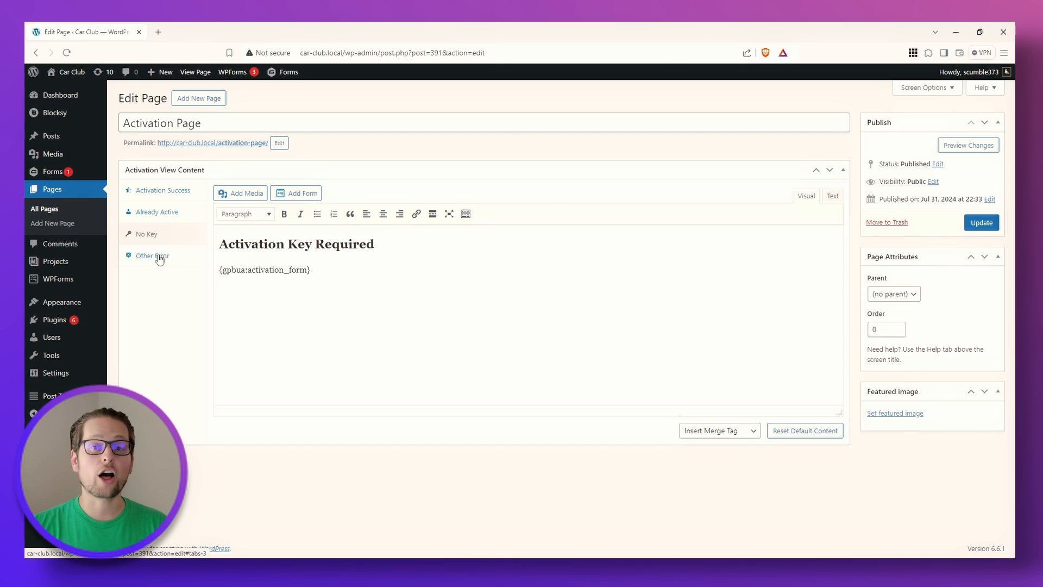
- Review the Other Error message, then switch to the live Activation Page tab
click(152, 255)
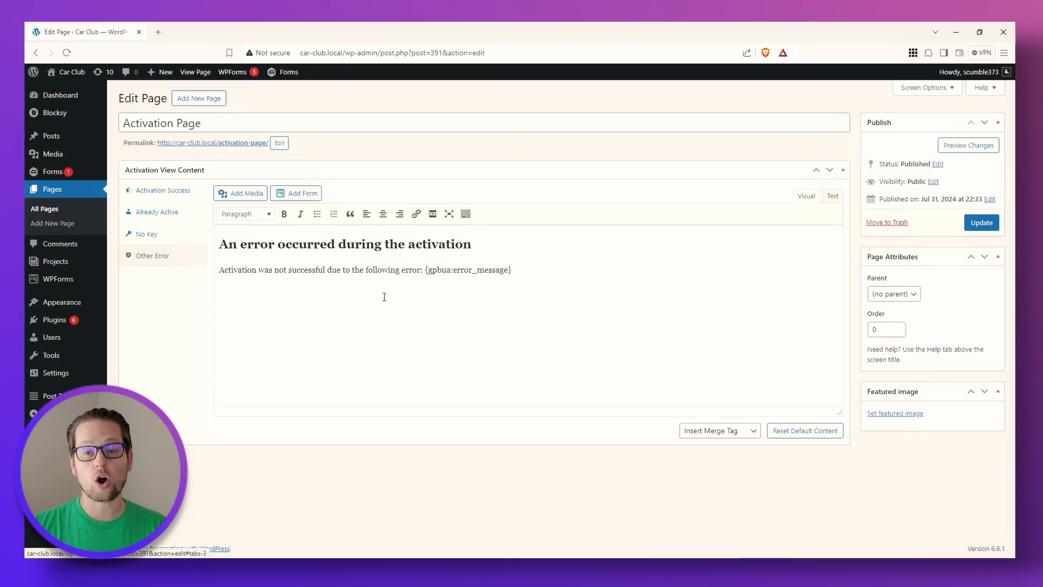
mouse_move(324, 263)
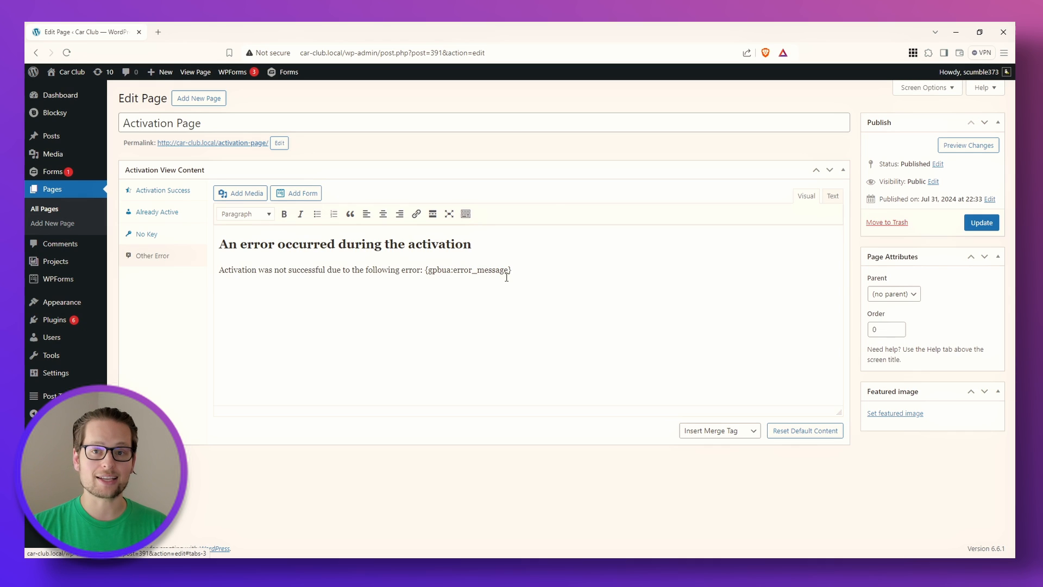
click(455, 32)
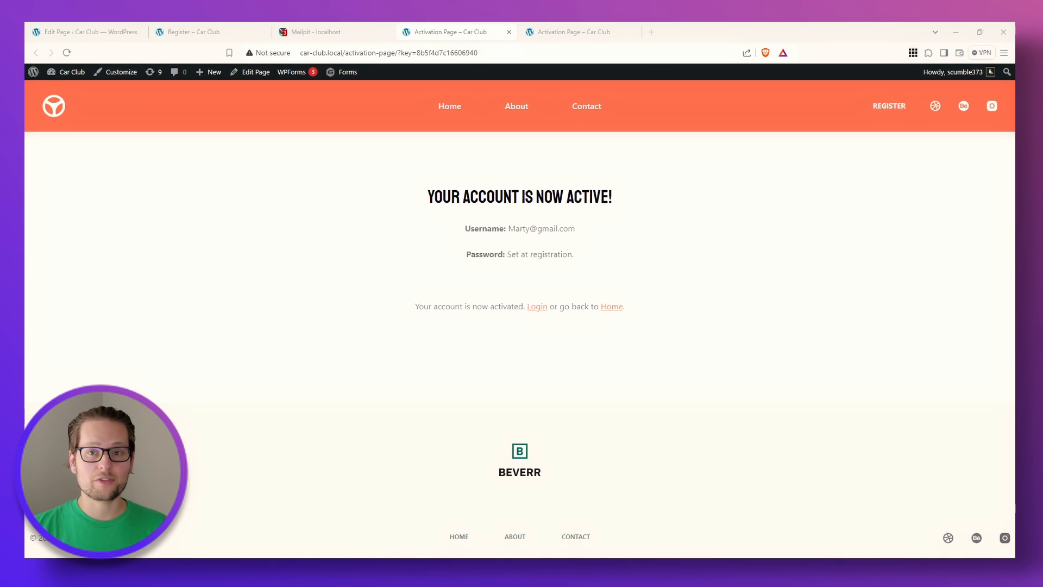
mouse_move(447, 212)
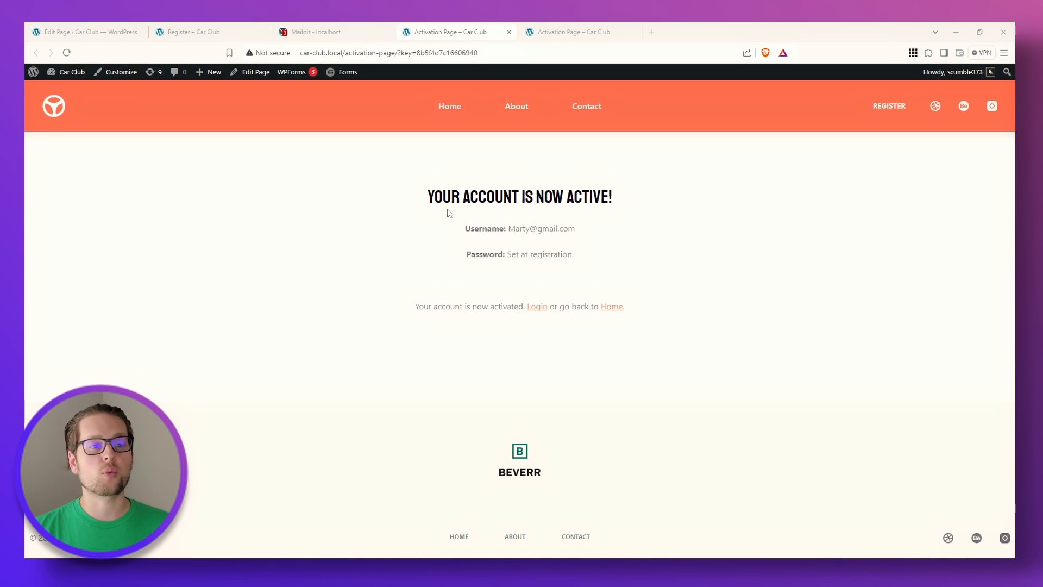
mouse_move(598, 239)
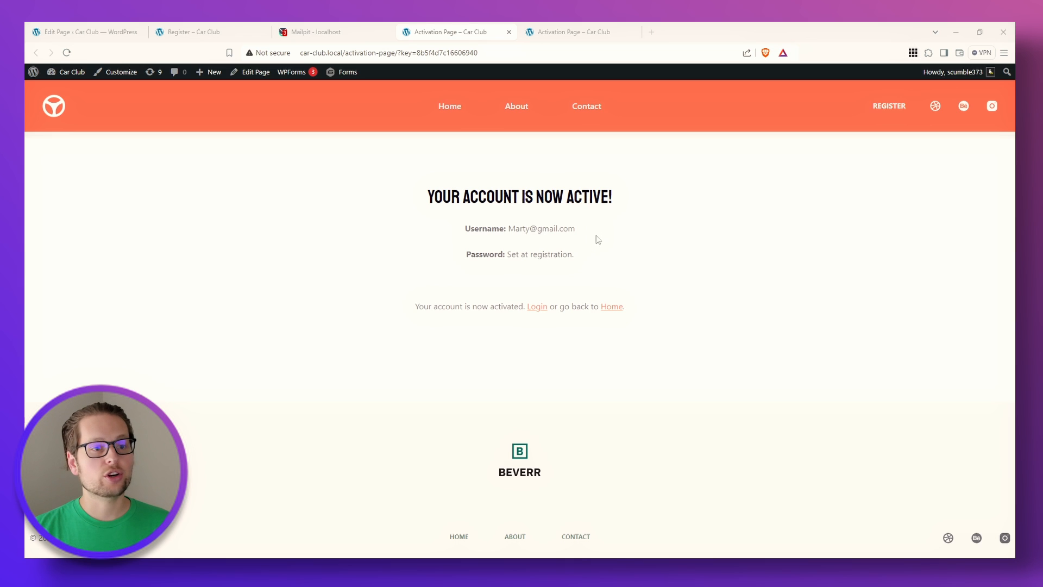
mouse_move(570, 228)
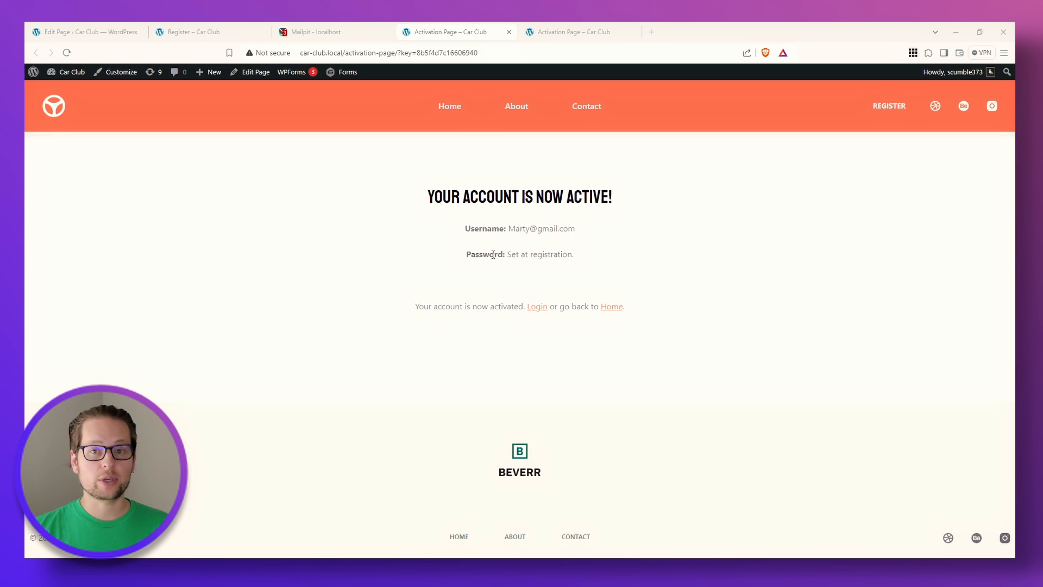
mouse_move(508, 326)
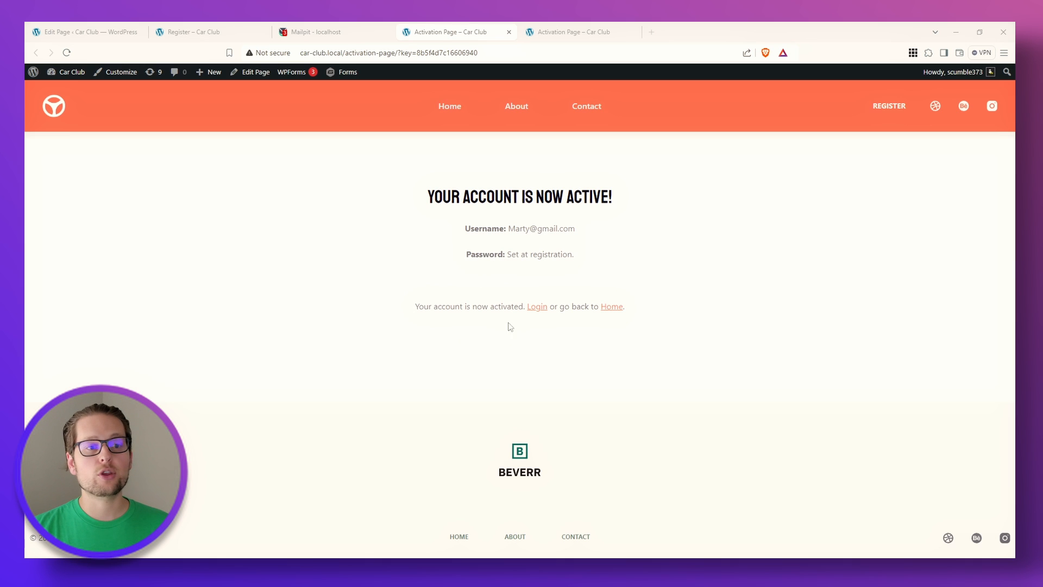
mouse_move(611, 306)
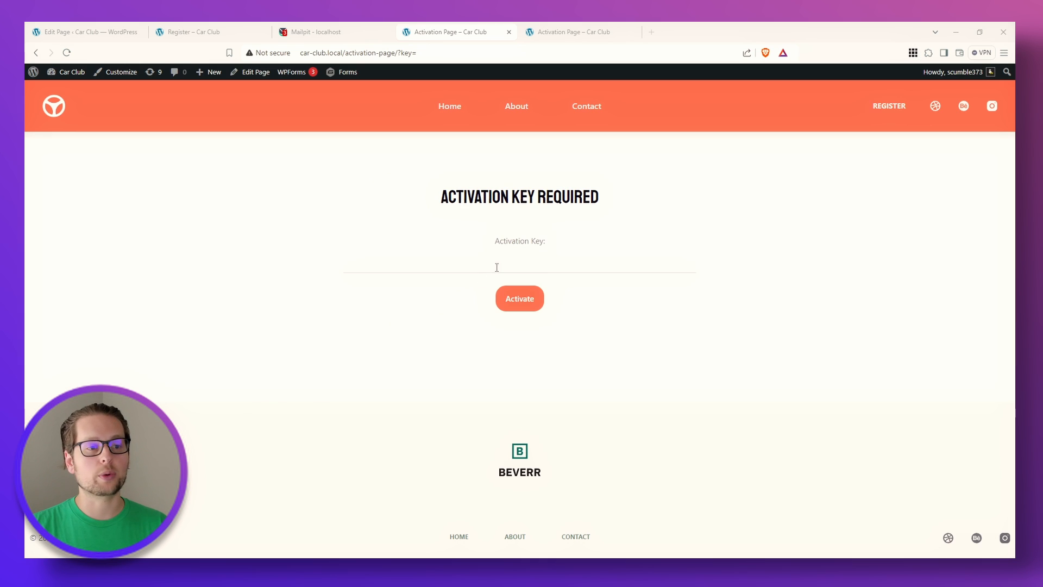
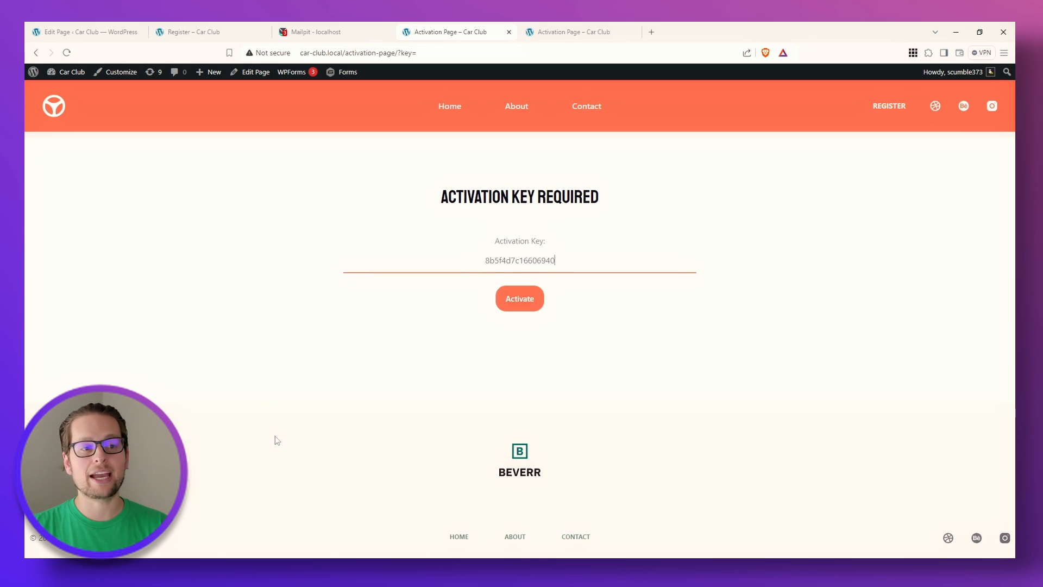
click(520, 297)
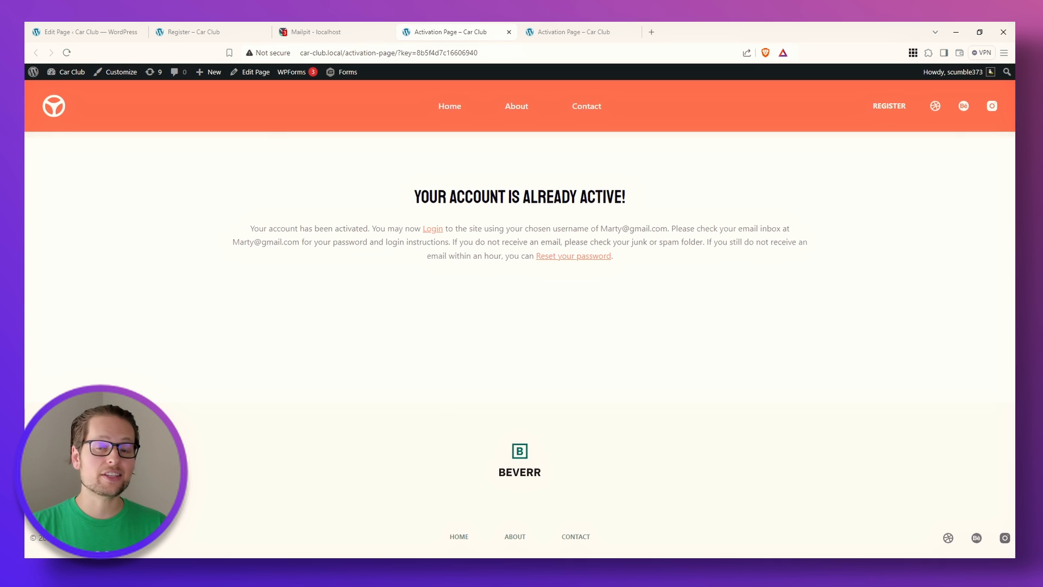